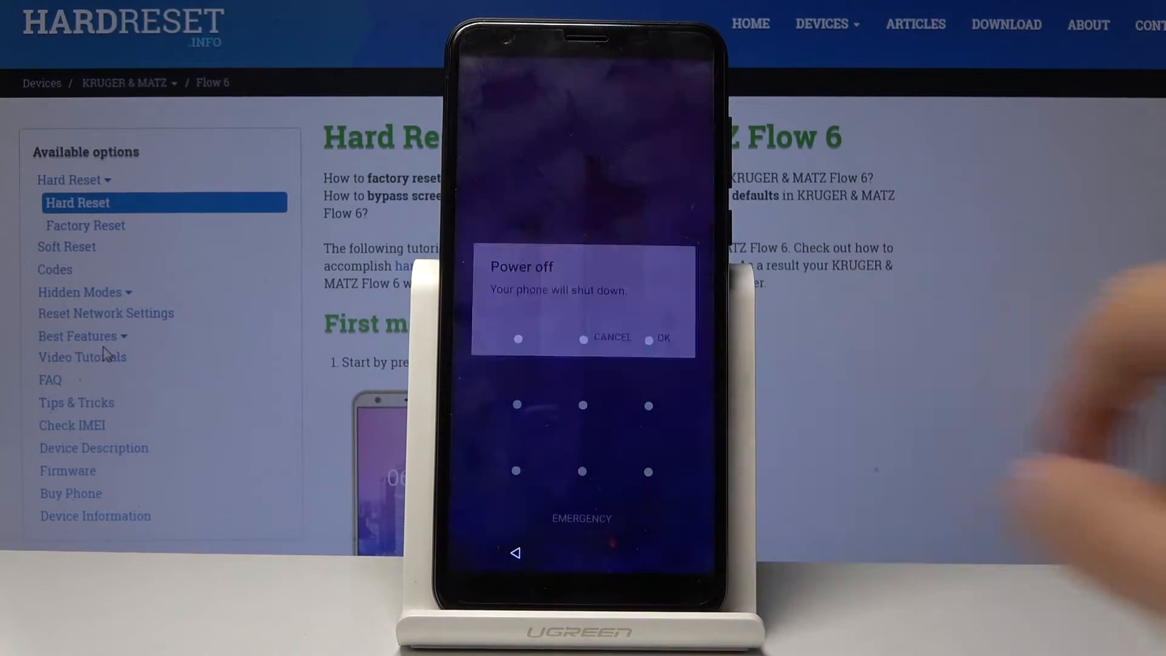
Confirm OK in the Power off dialog to switch the Flow 6 off
click(663, 337)
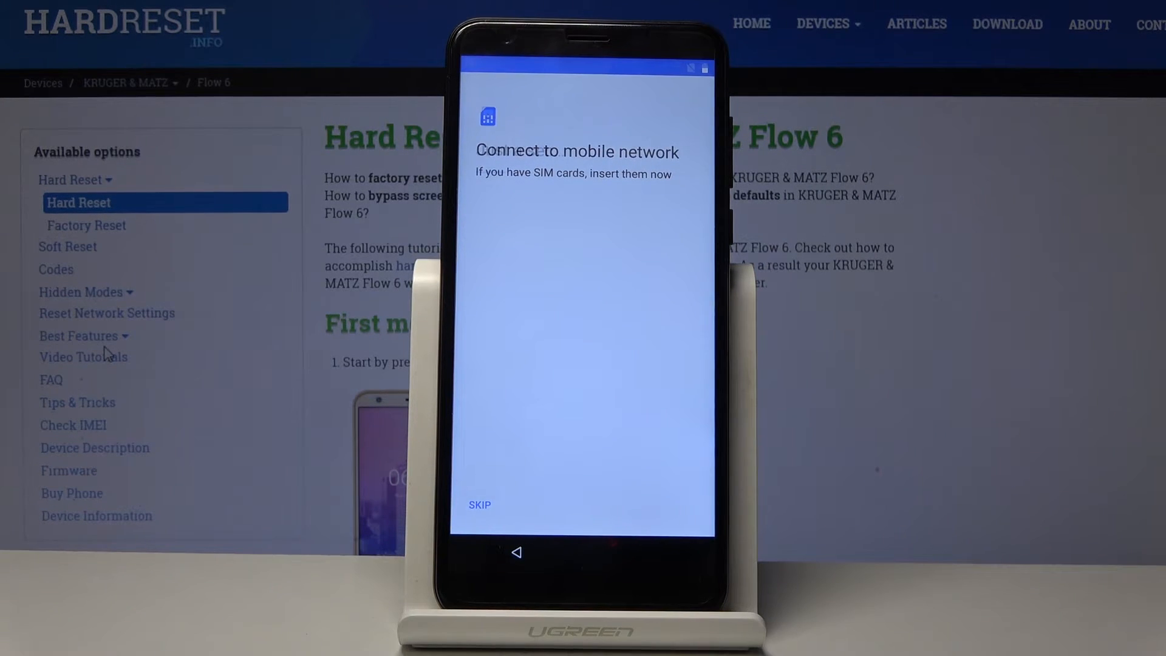
Skip the 'Connect to mobile network' SIM step
click(479, 504)
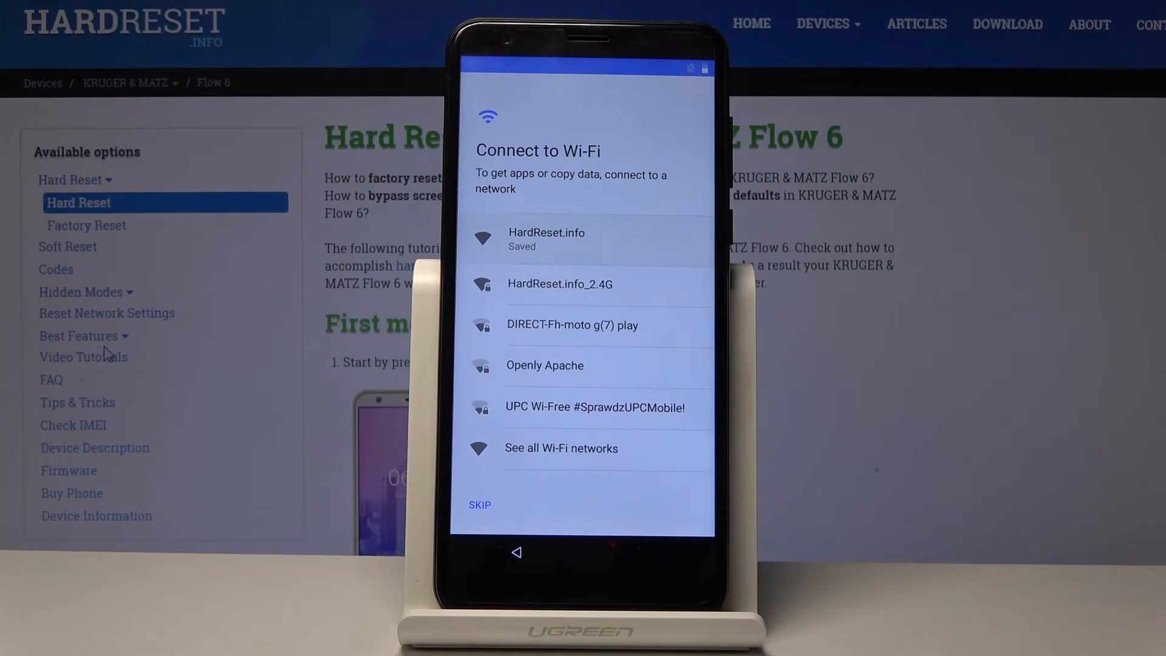
Join the saved HardReset.info Wi-Fi network
click(546, 239)
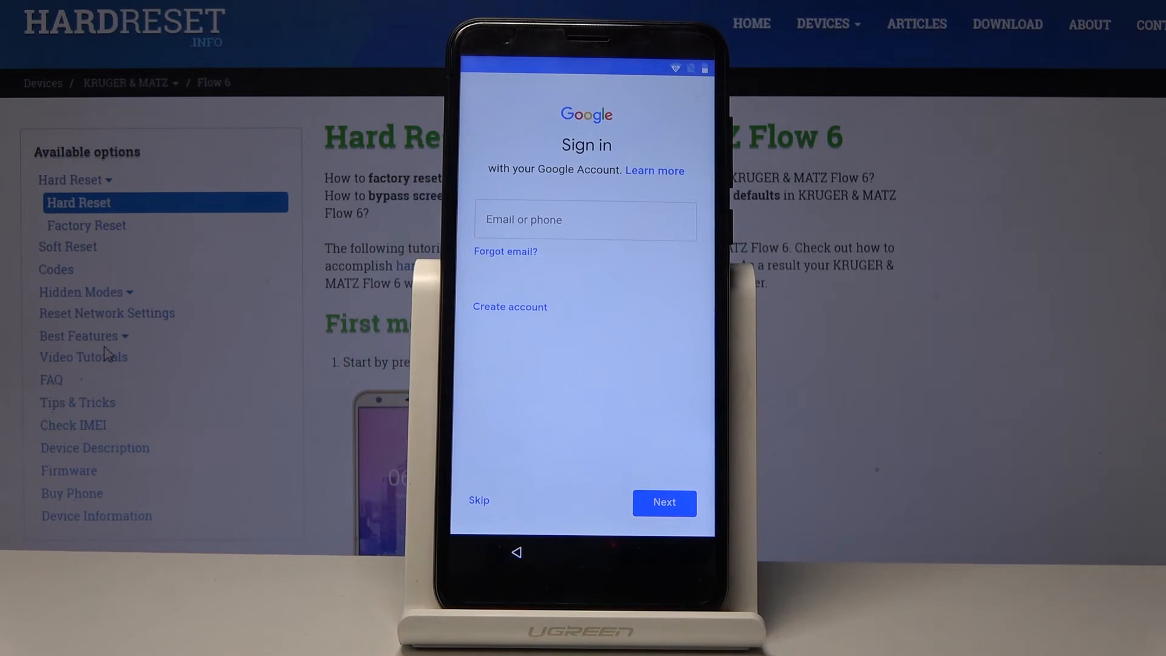
Skip Google sign-in and confirm in the 'Skip account setup?' dialog
click(479, 499)
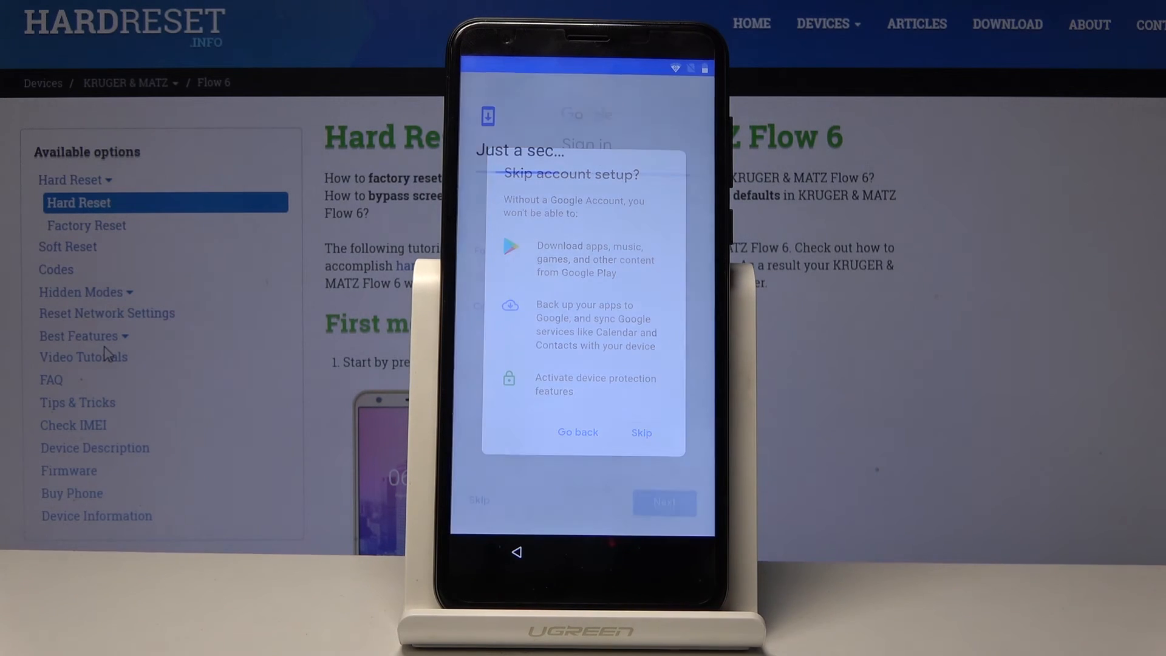
click(641, 431)
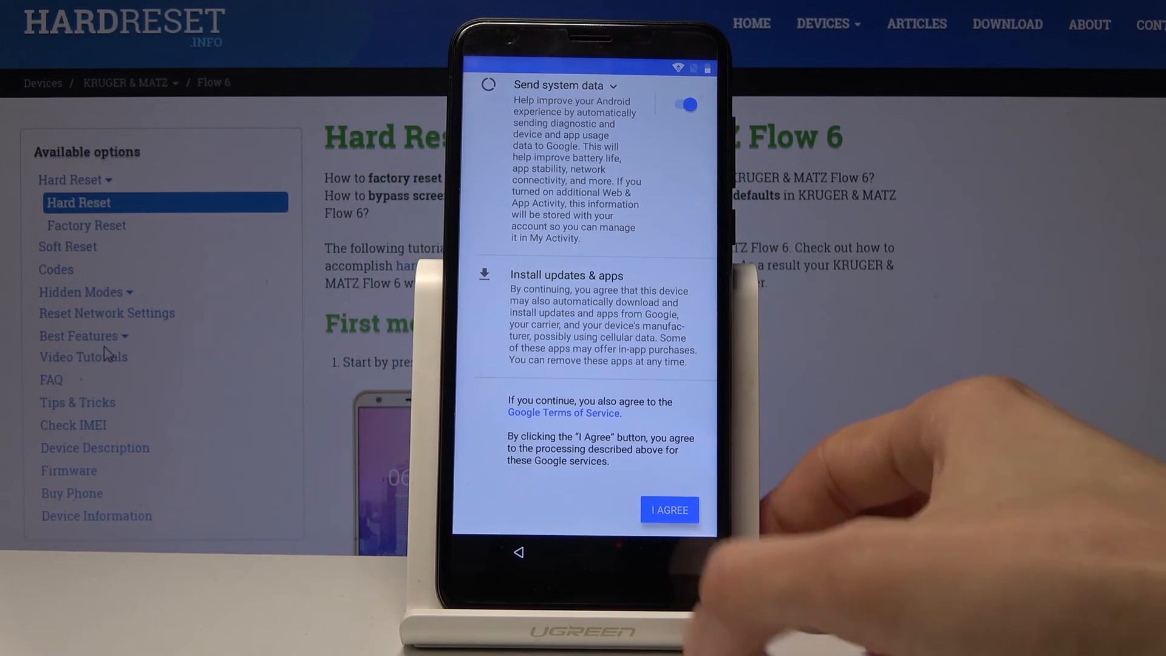
Agree to Google services terms and decline adding another email account
click(668, 510)
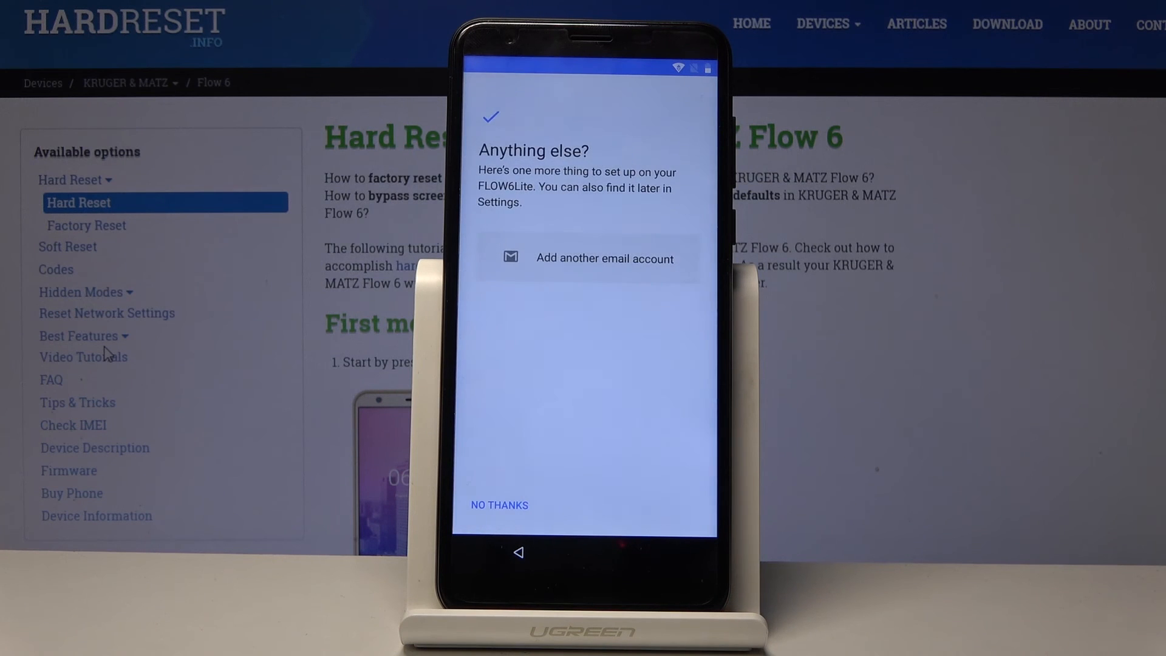
click(499, 505)
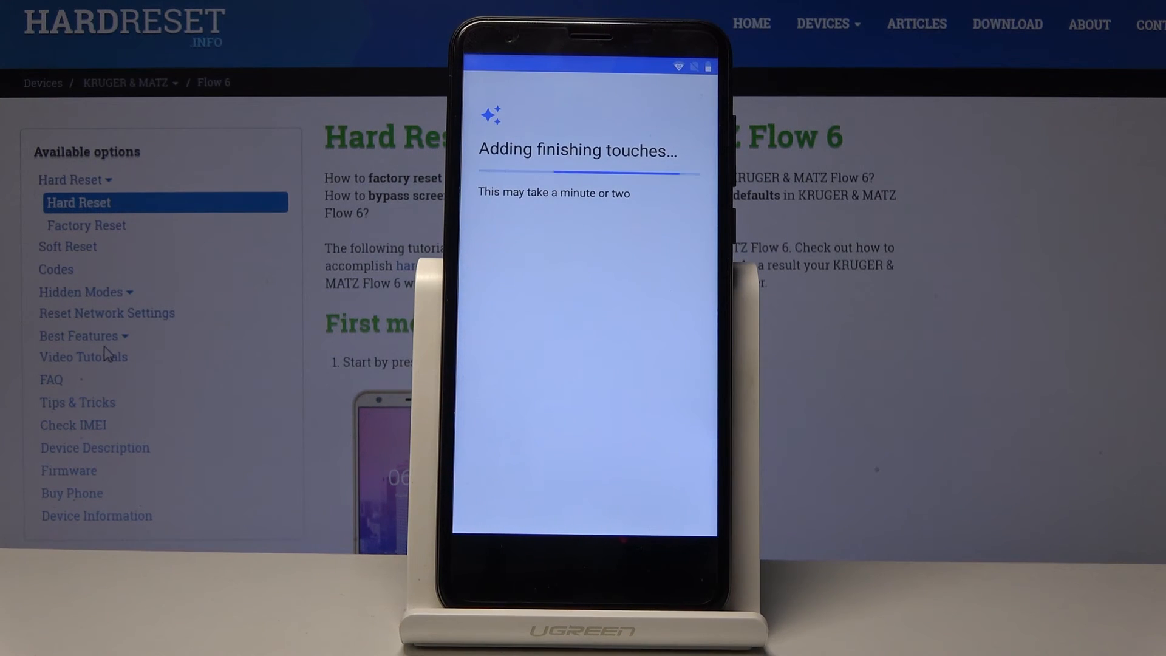